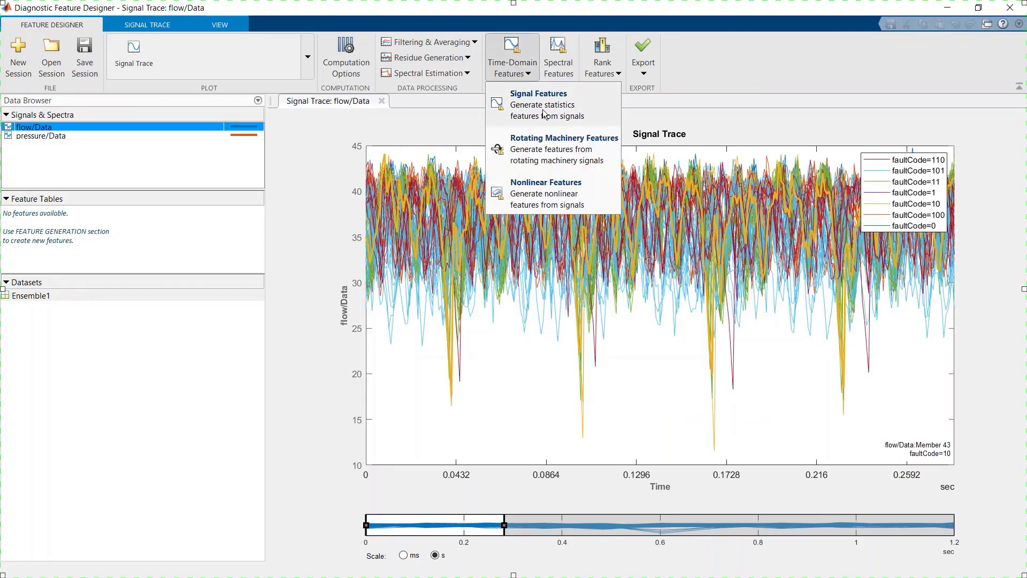
Compute all statistical signal features for flow/Data with Select All Features kept on.
{"action": "left_click", "coordinate": [538, 104]}
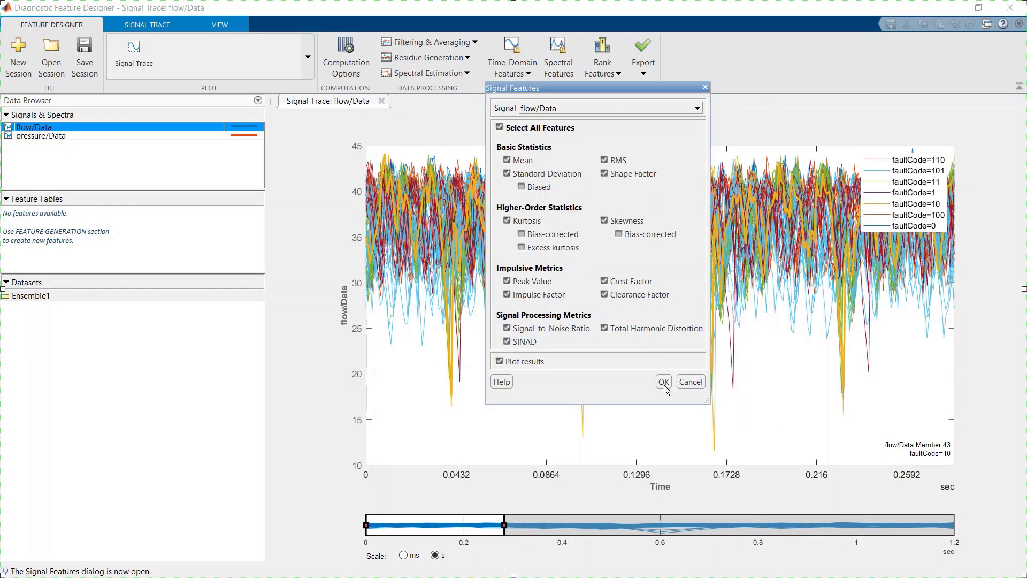
{"action": "left_click", "coordinate": [664, 381]}
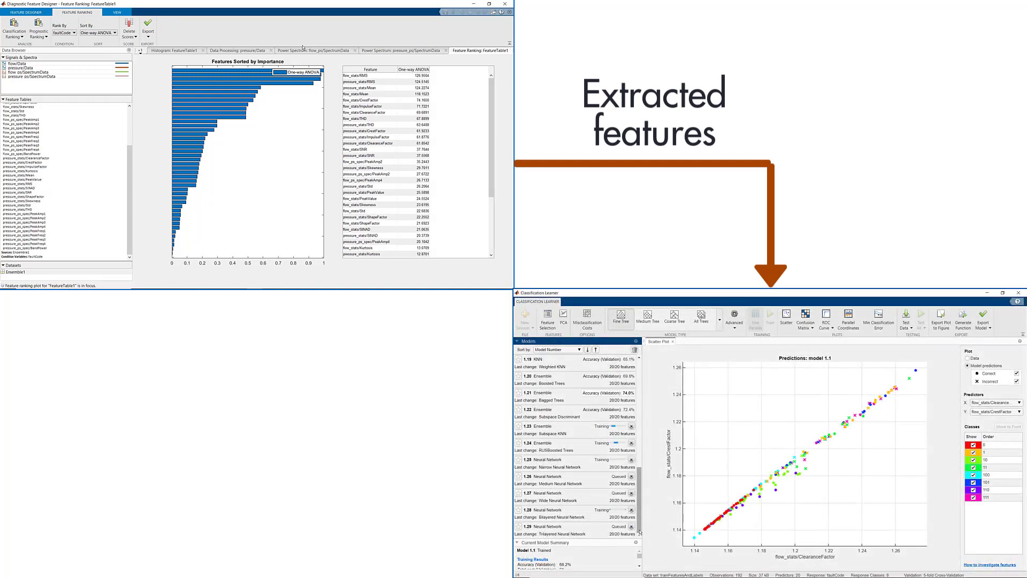
Switch to the Live Editor showing FeatureExtraction_FaultClassification2.mlx.
{"action": "left_click", "coordinate": [571, 479]}
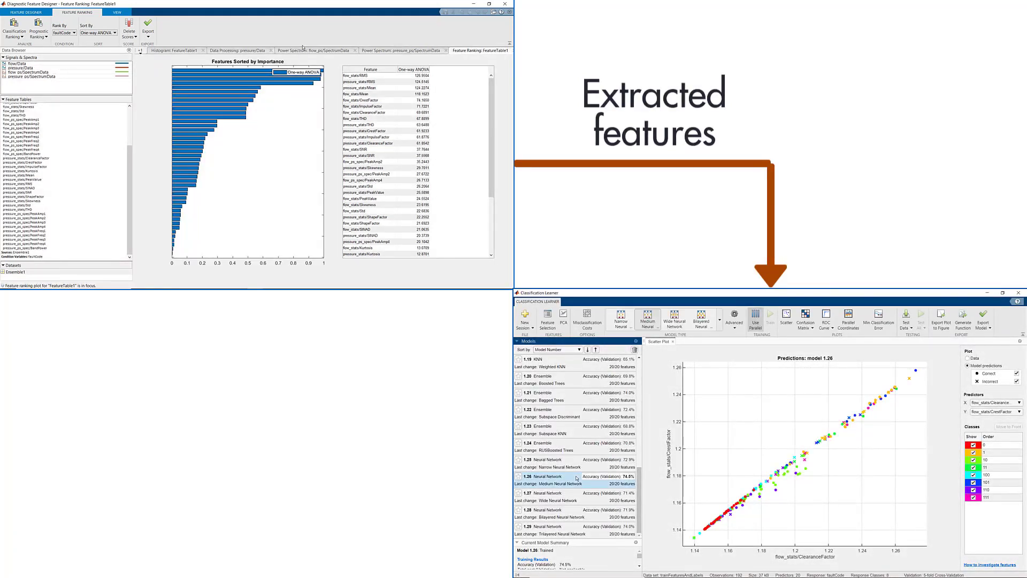
{"action": "mouse_move", "coordinate": [752, 393]}
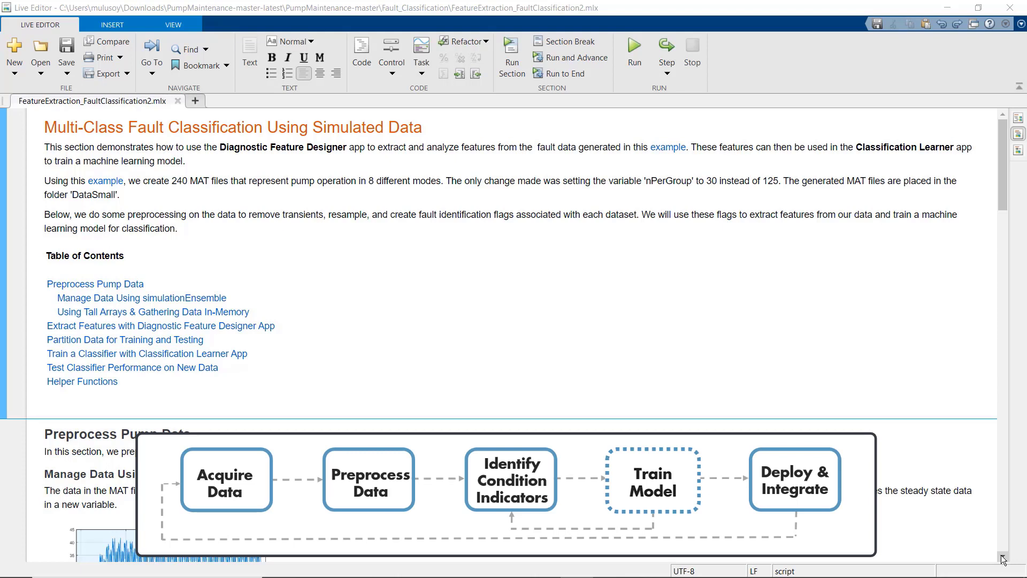
Run the preprocessing and tall-array sections to create pumpDataInMemory with flow, pressure and faultCode.
{"action": "left_click", "coordinate": [368, 479]}
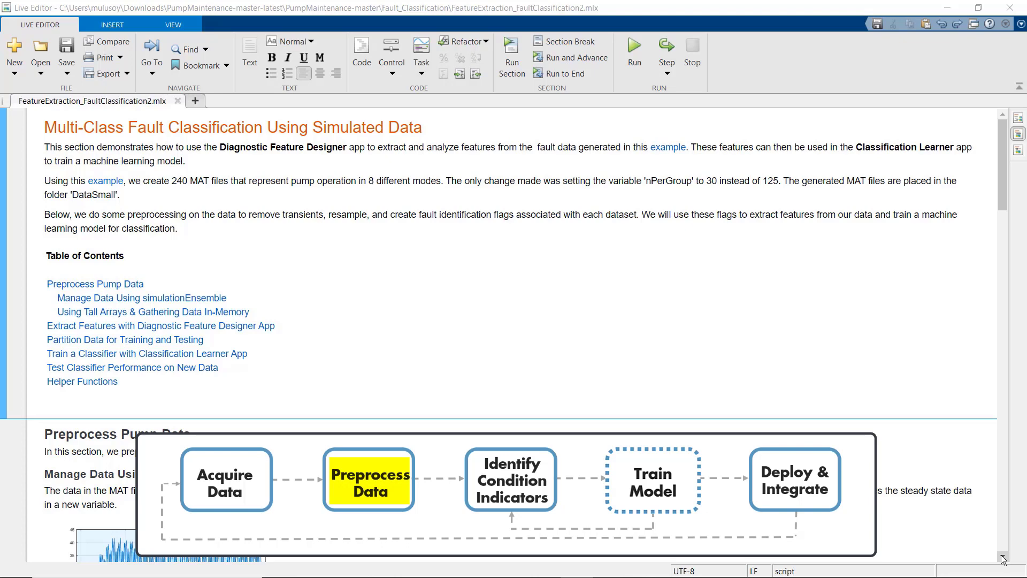
{"action": "scroll", "scroll_direction": "down", "scroll_amount": 3}
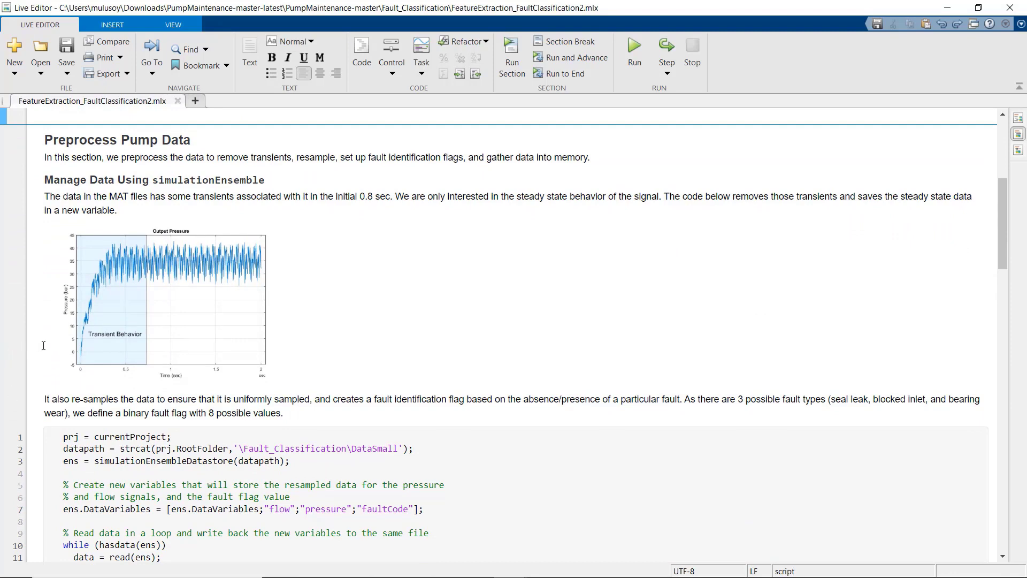
{"action": "left_click", "coordinate": [633, 52]}
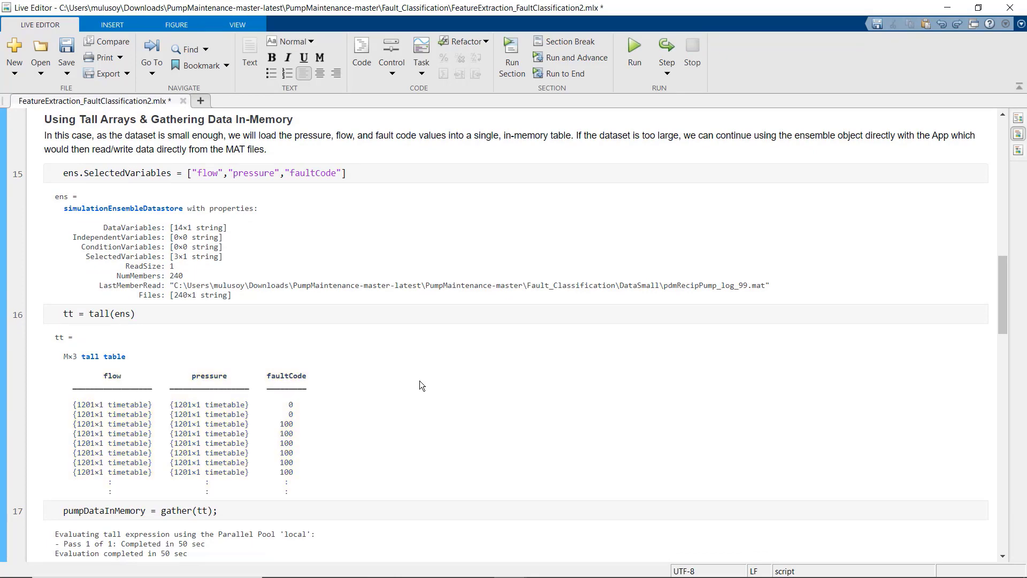
{"action": "scroll", "scroll_direction": "down", "scroll_amount": 3}
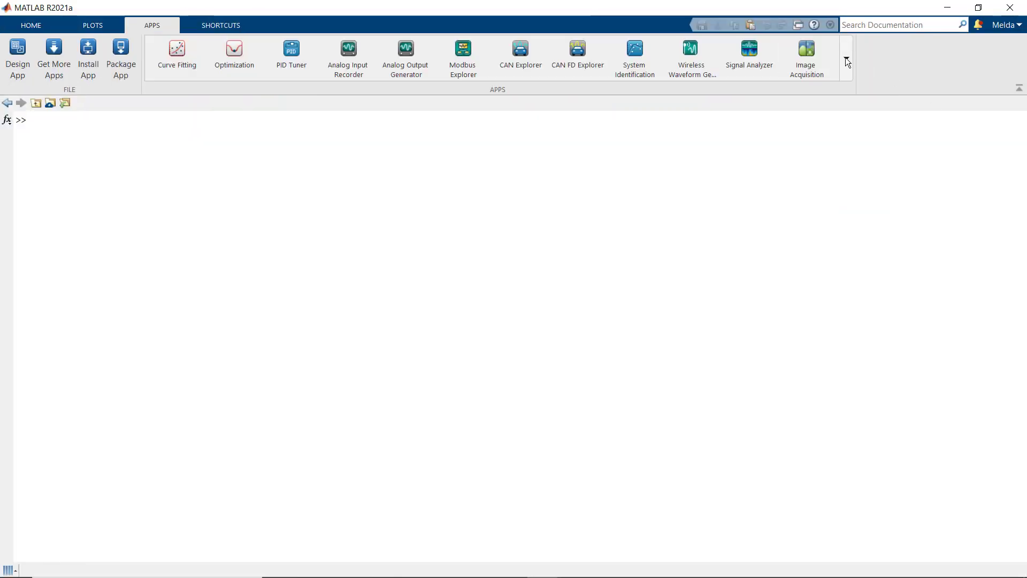
Launch Diagnostic Feature Designer from the apps gallery and start a new session.
{"action": "left_click", "coordinate": [845, 60]}
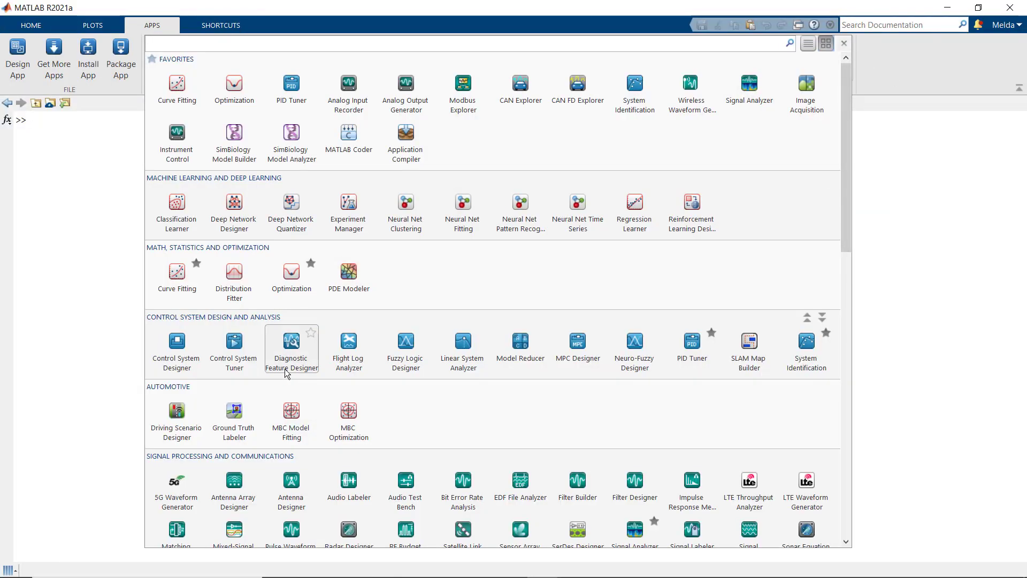
{"action": "left_click", "coordinate": [291, 343]}
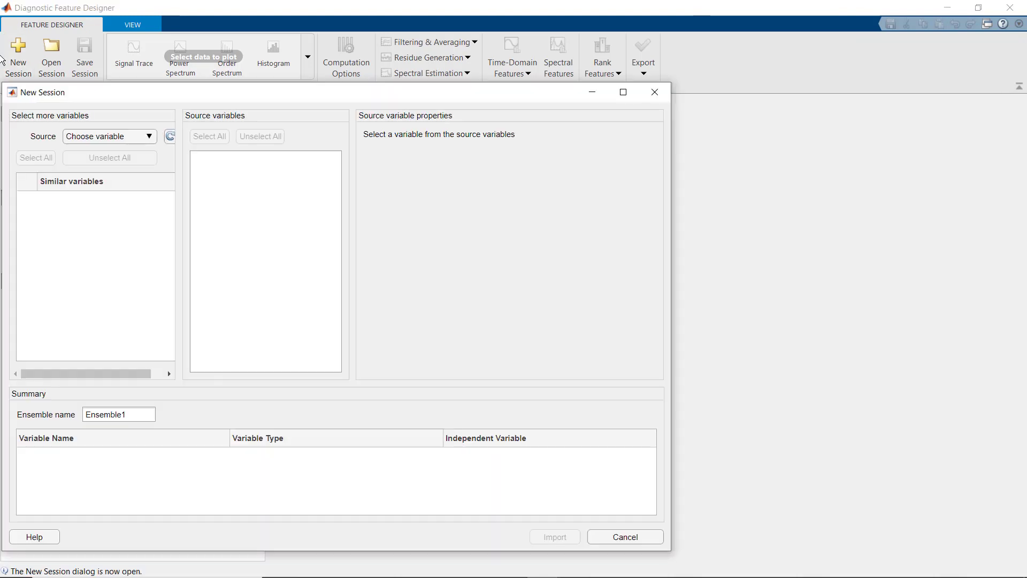
{"action": "left_click", "coordinate": [109, 136]}
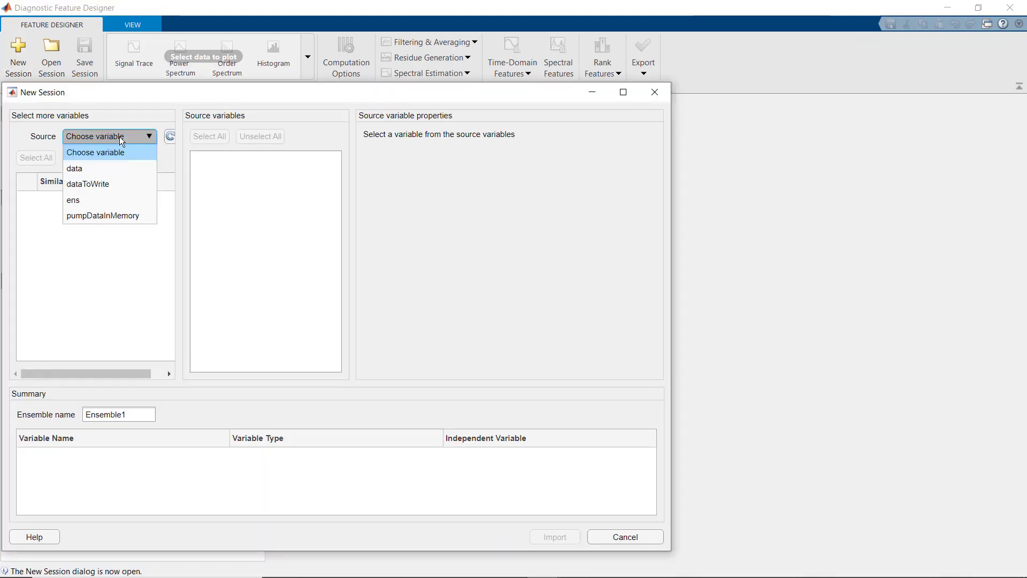
Import pumpDataInMemory with flow and pressure as signals and faultCode as the condition variable.
{"action": "left_click", "coordinate": [103, 215]}
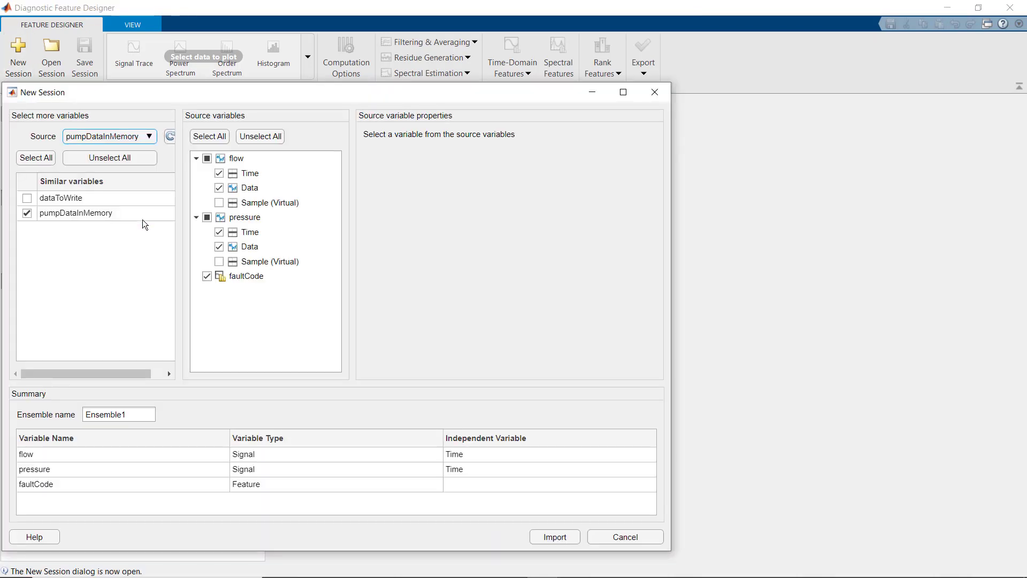
{"action": "left_click", "coordinate": [247, 276]}
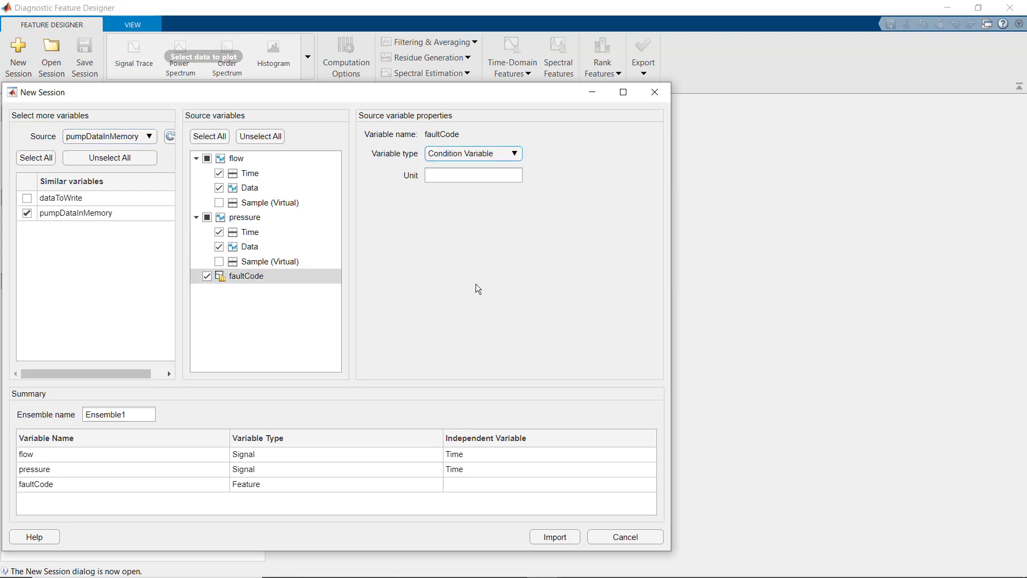
{"action": "left_click", "coordinate": [554, 537]}
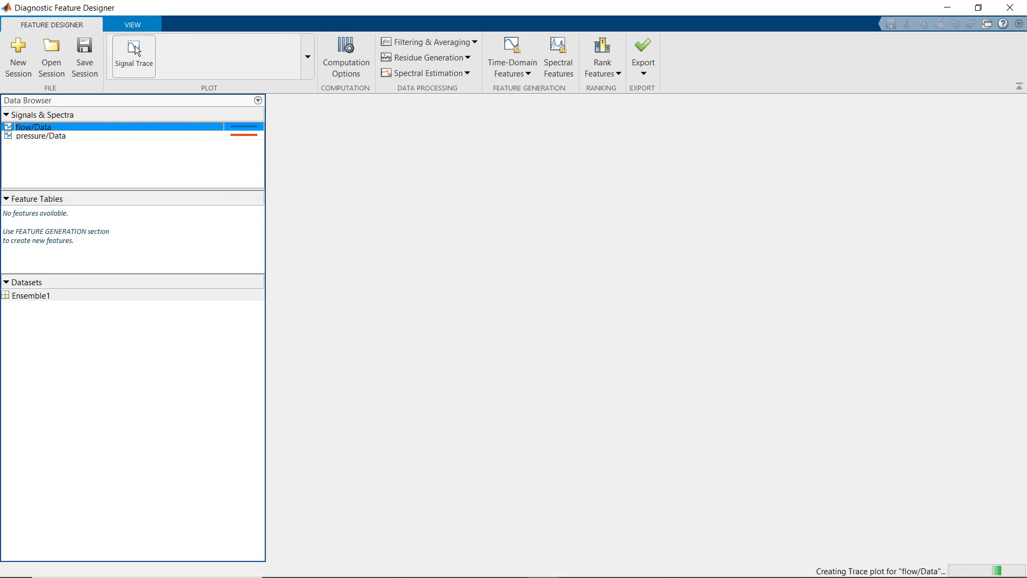
Plot the flow/Data signal trace for all members, coloured by faultCode.
{"action": "left_click", "coordinate": [133, 55]}
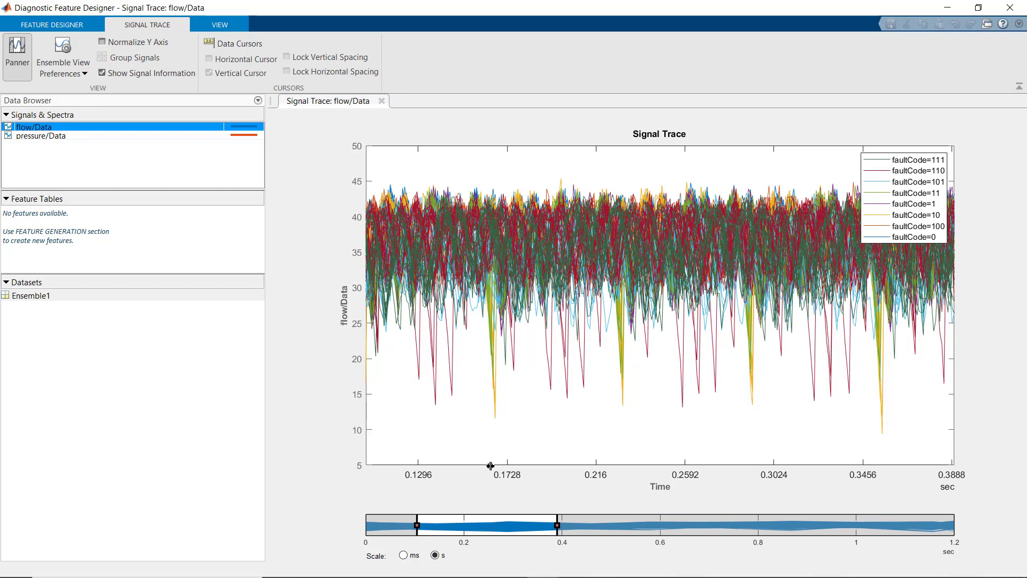
{"action": "left_click", "coordinate": [52, 25]}
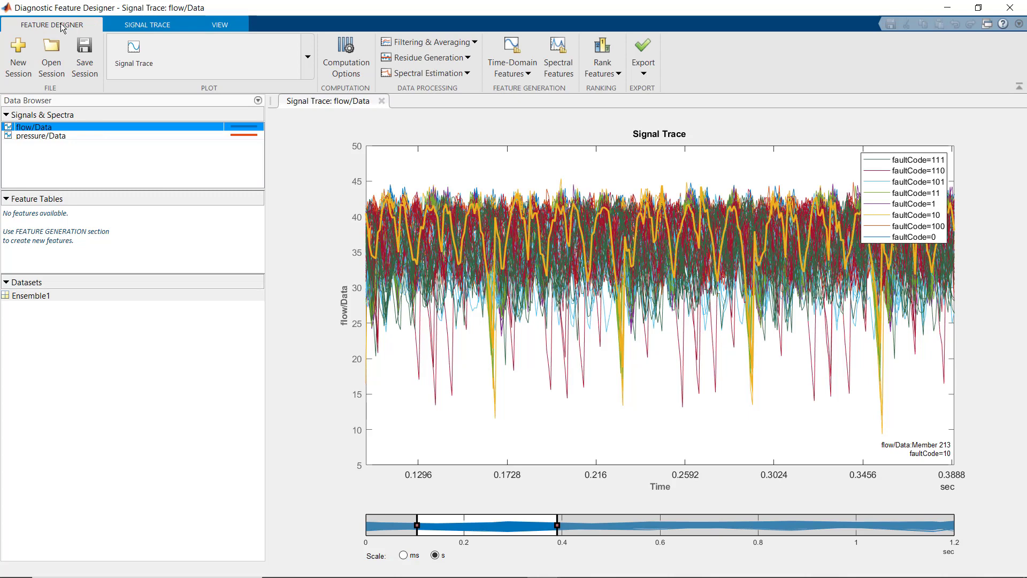
{"action": "mouse_move", "coordinate": [513, 55]}
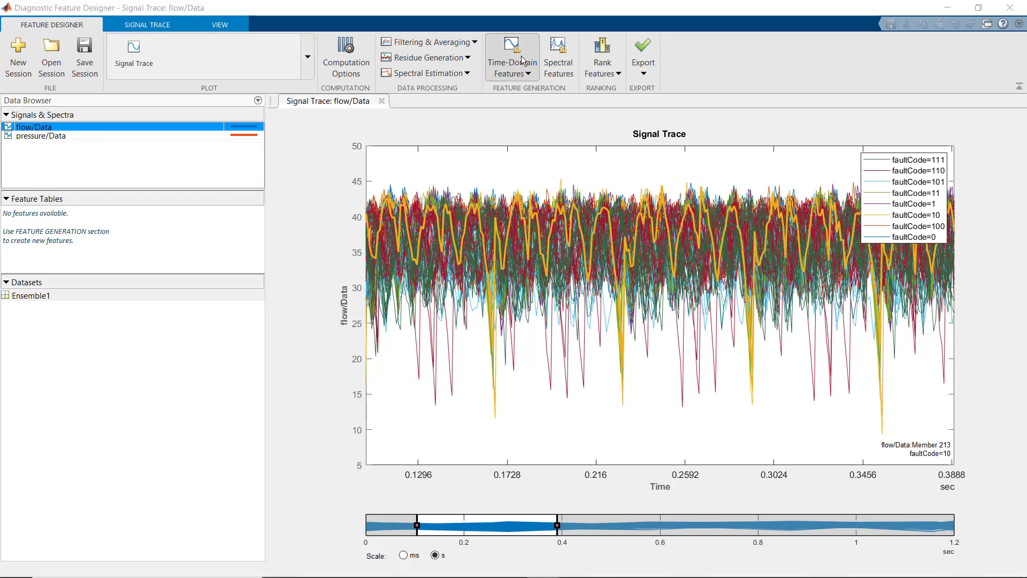
Compute all flow statistics into FeatureTable1 and view their histograms grouped by faultCode.
{"action": "left_click", "coordinate": [511, 53]}
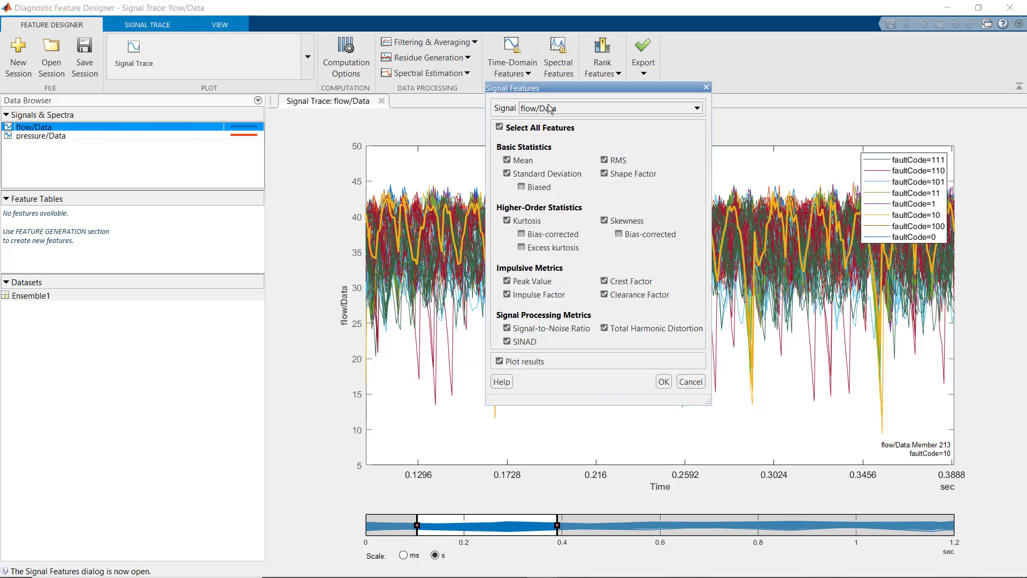
{"action": "mouse_move", "coordinate": [663, 381]}
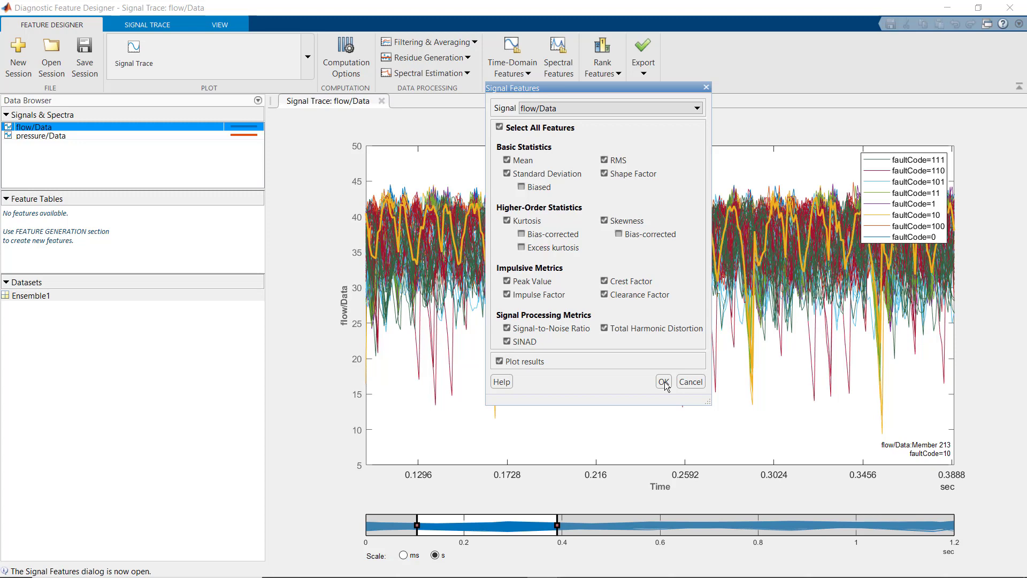
{"action": "left_click", "coordinate": [664, 381]}
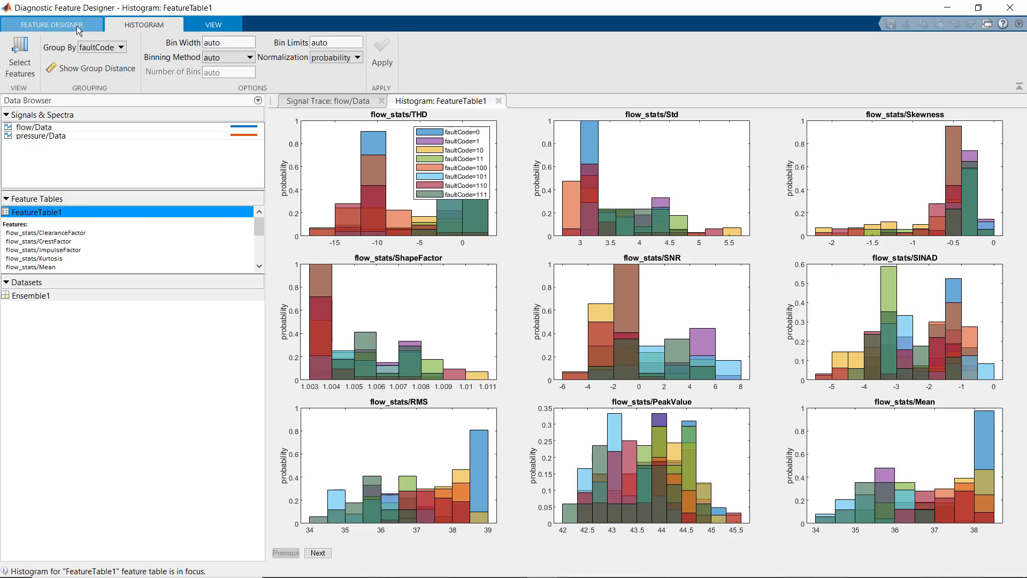
{"action": "left_click", "coordinate": [52, 24]}
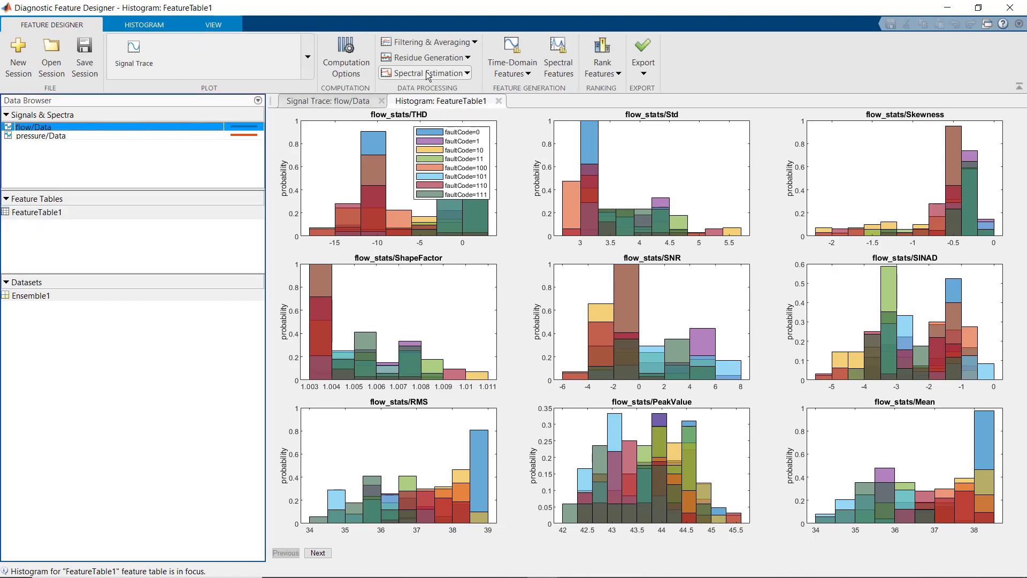
{"action": "left_click", "coordinate": [425, 73]}
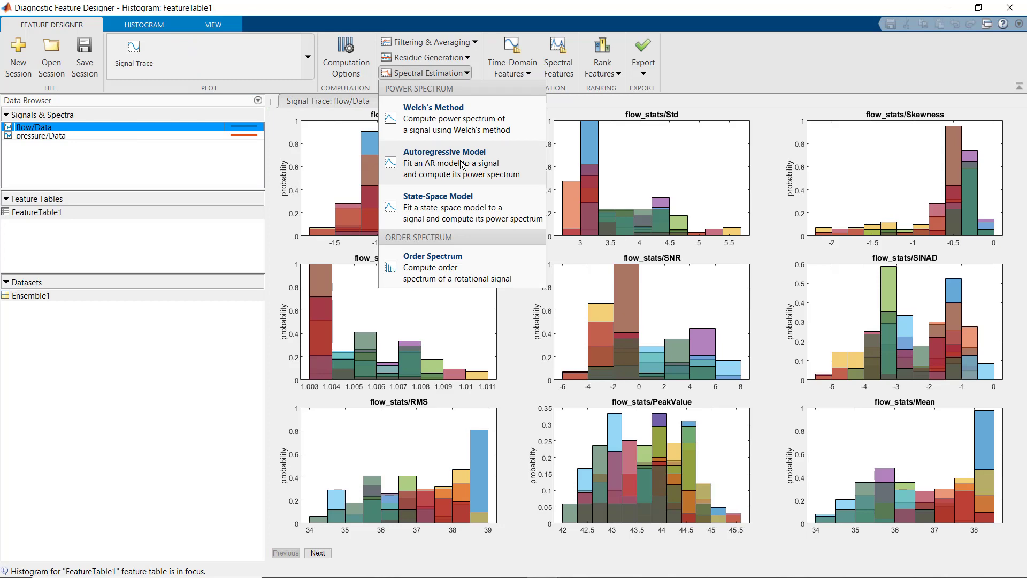
Estimate the flow power spectrum with a model-order-20 autoregressive model, giving flow_ps/SpectrumData.
{"action": "left_click", "coordinate": [444, 162]}
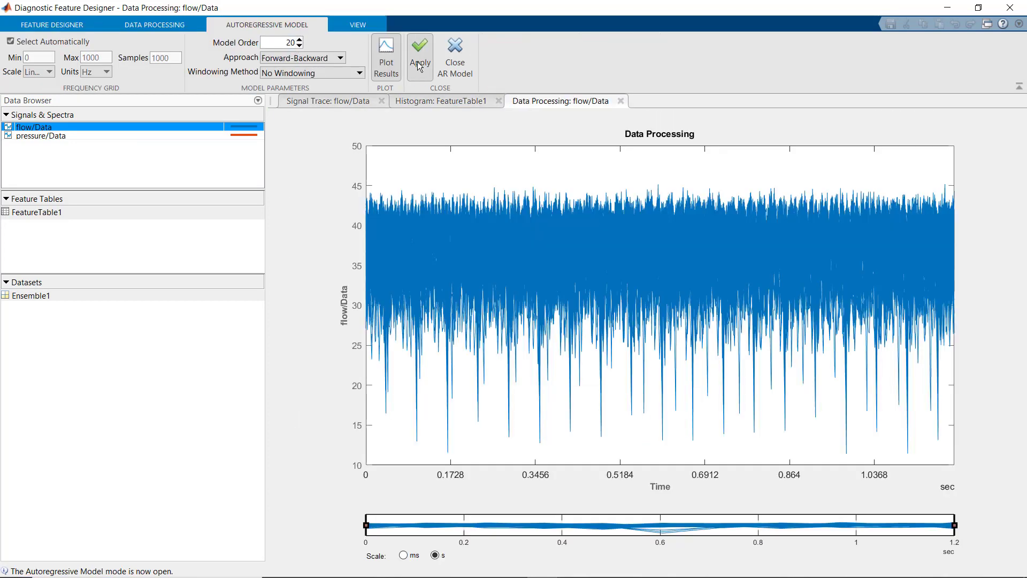
{"action": "left_click", "coordinate": [419, 55]}
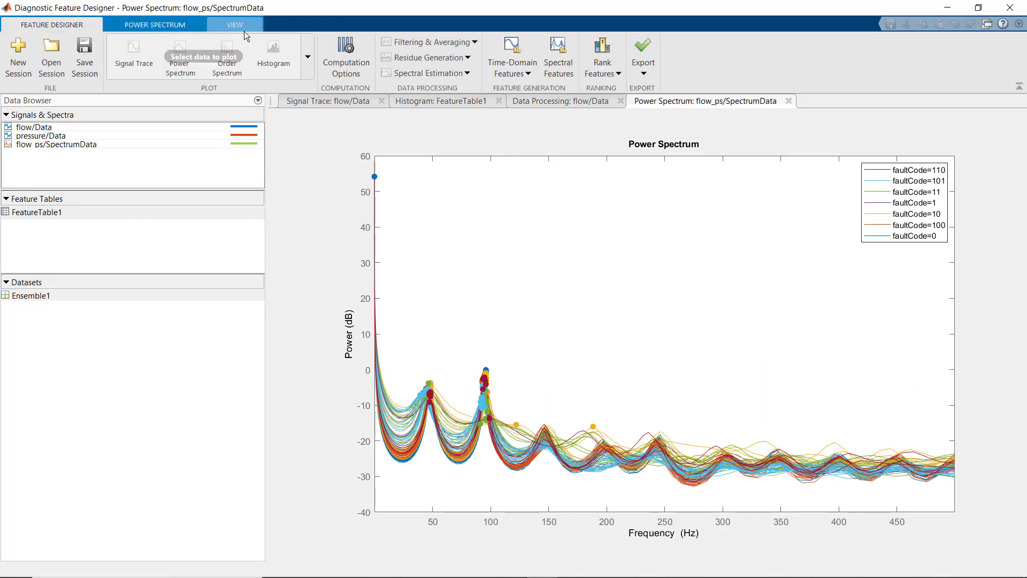
{"action": "left_click", "coordinate": [557, 56]}
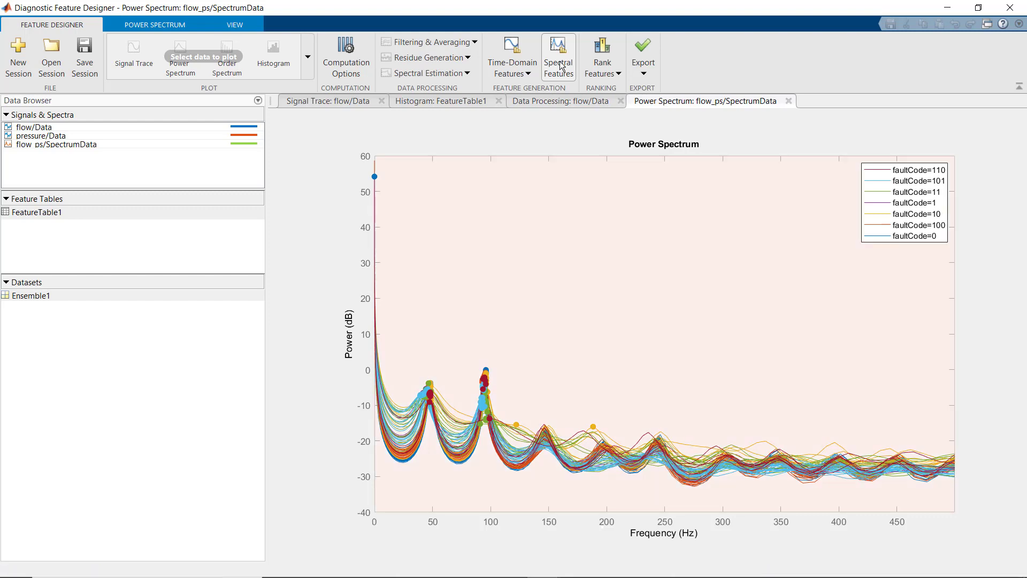
Extract spectral peak and band-power features from the flow and pressure spectra into FeatureTable1.
{"action": "left_click", "coordinate": [557, 55]}
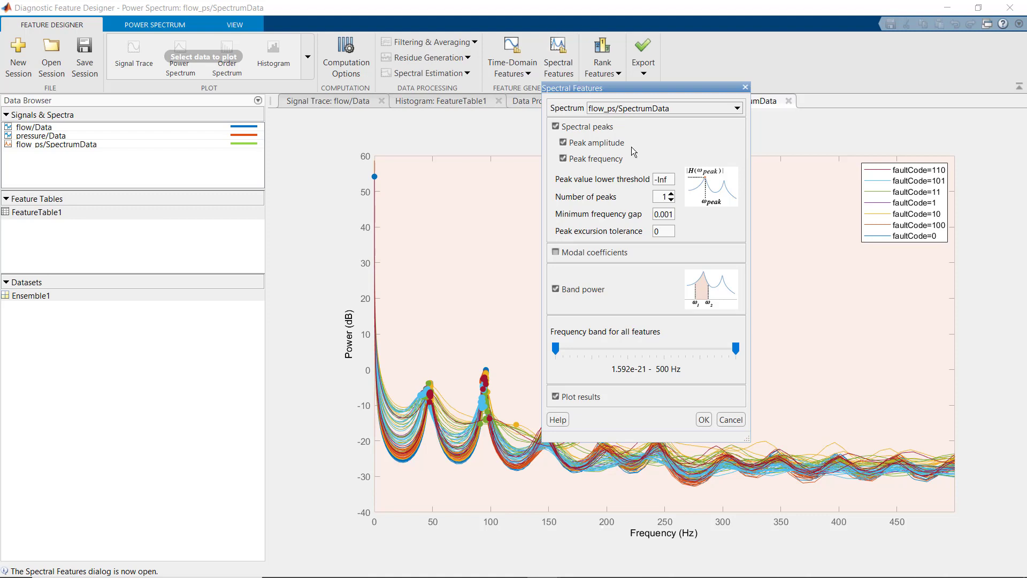
{"action": "left_click", "coordinate": [673, 194]}
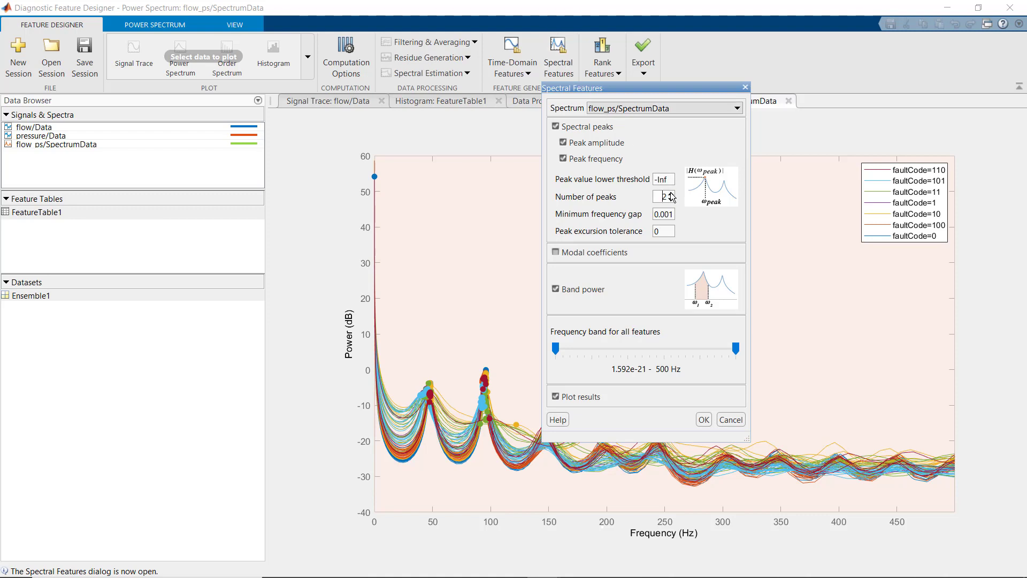
{"action": "left_click", "coordinate": [702, 420]}
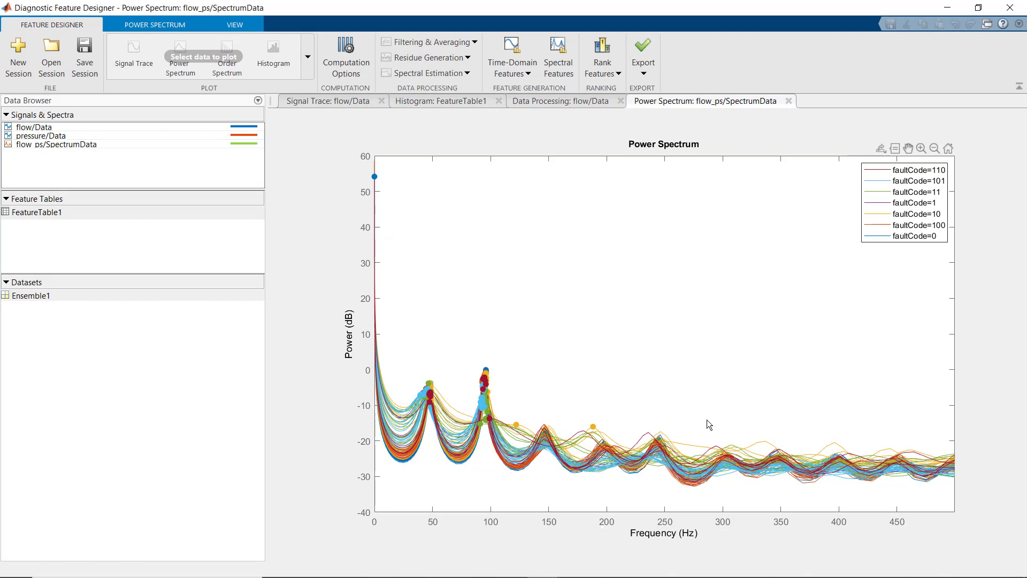
{"action": "left_click", "coordinate": [443, 100]}
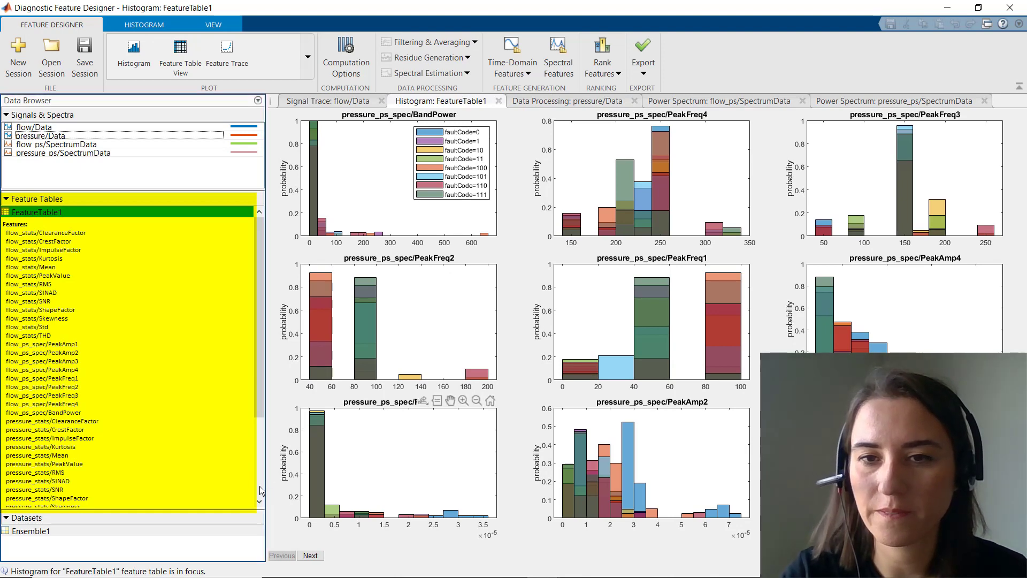
{"action": "scroll", "scroll_direction": "down", "scroll_amount": 3}
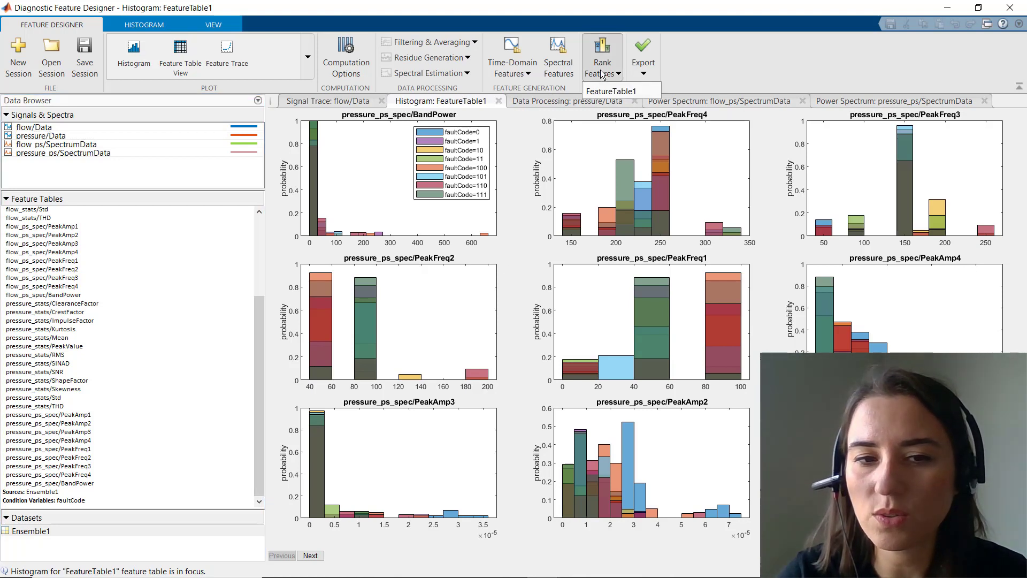
{"action": "left_click", "coordinate": [40, 136]}
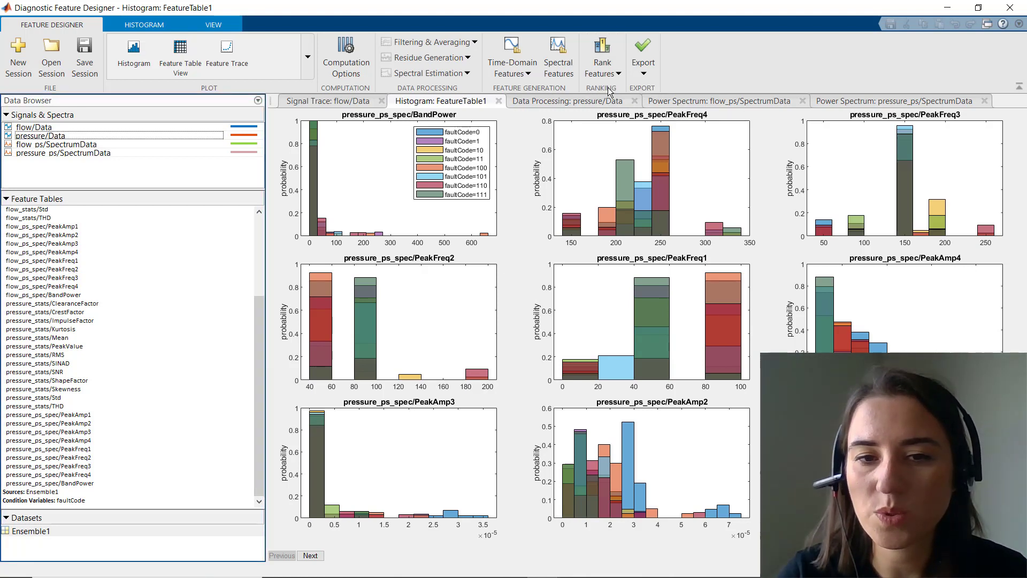
Rank FeatureTable1 features by one-way ANOVA against faultCode.
{"action": "left_click", "coordinate": [599, 55]}
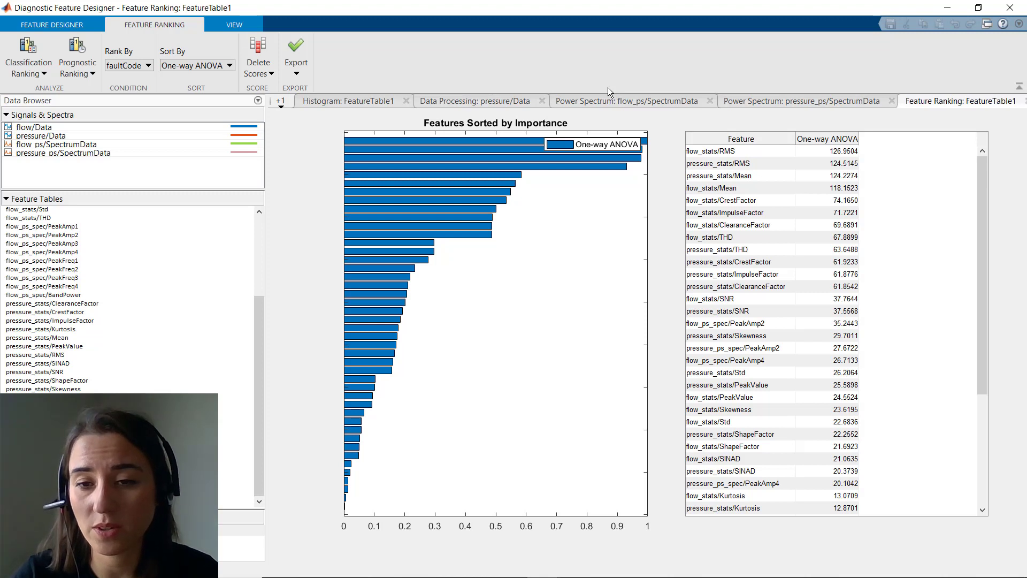
{"action": "mouse_move", "coordinate": [579, 92]}
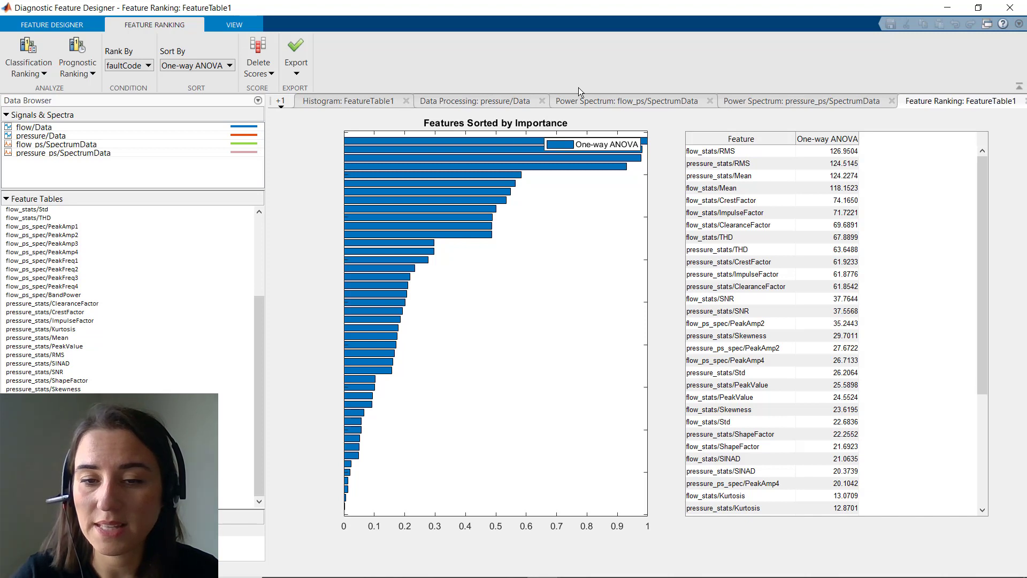
{"action": "left_click", "coordinate": [295, 56]}
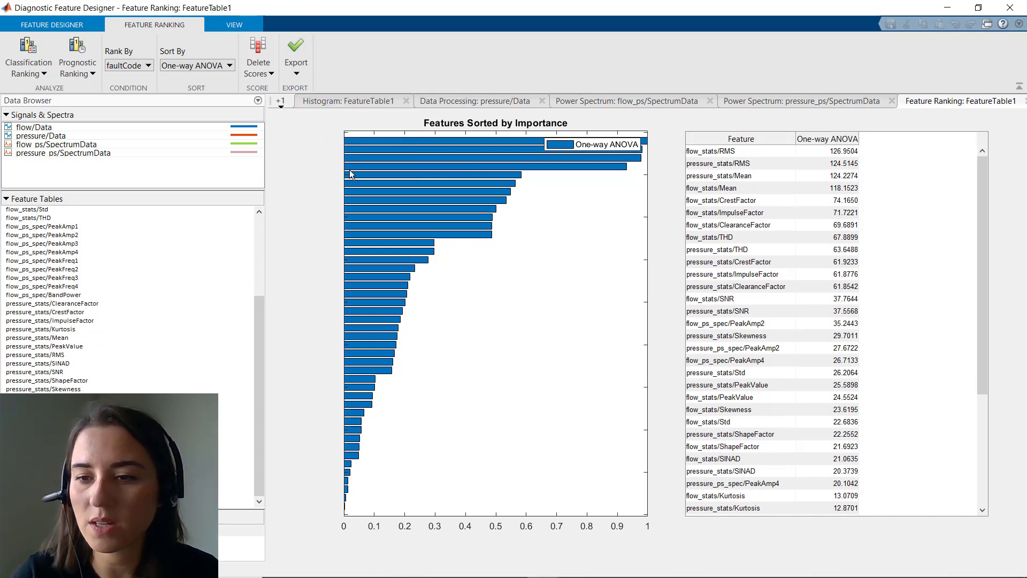
Generate a diagnosticFeatures function for the top 20 one-way ANOVA features of FeatureTable1.
{"action": "left_click", "coordinate": [295, 51]}
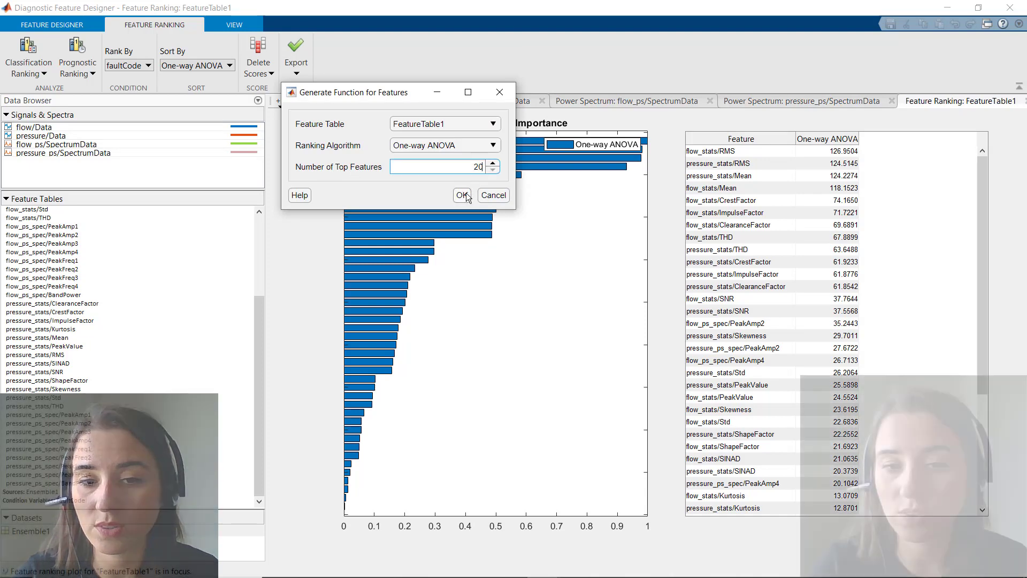
{"action": "left_click", "coordinate": [462, 195]}
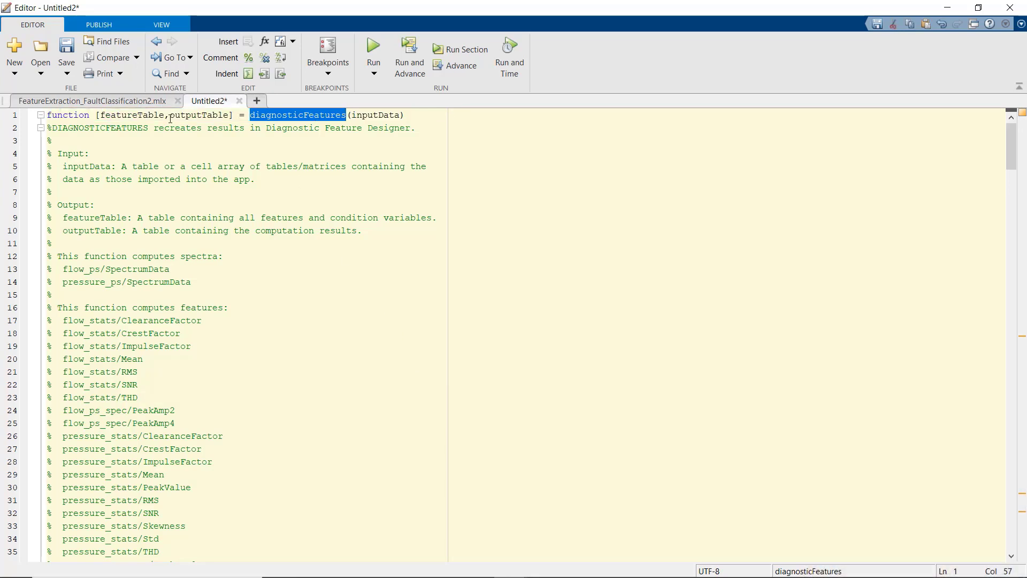
Return to the FeatureExtraction_FaultClassification2.mlx live script to review the 20% hold-out partition code.
{"action": "left_click", "coordinate": [91, 100]}
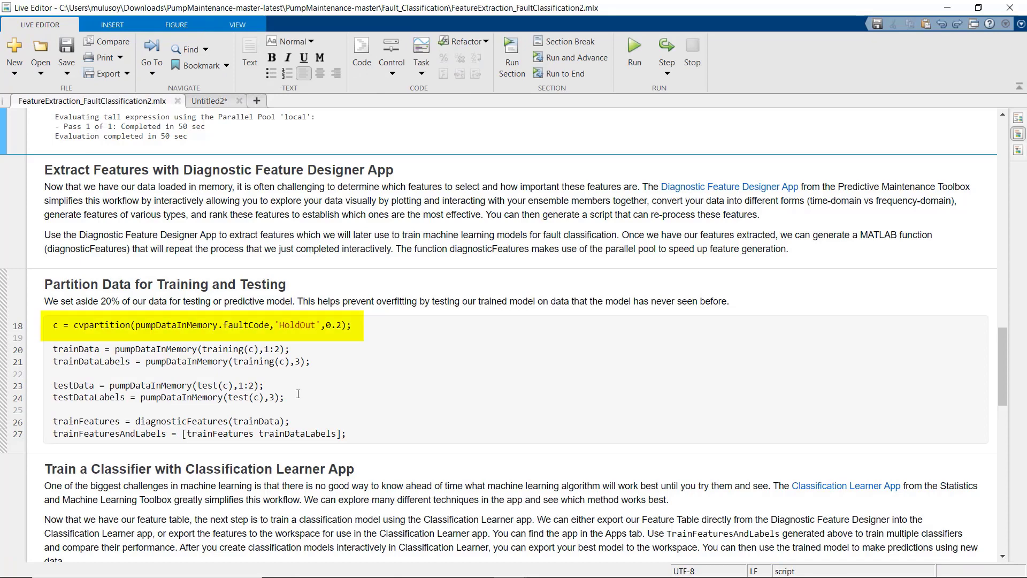
{"action": "mouse_move", "coordinate": [214, 424]}
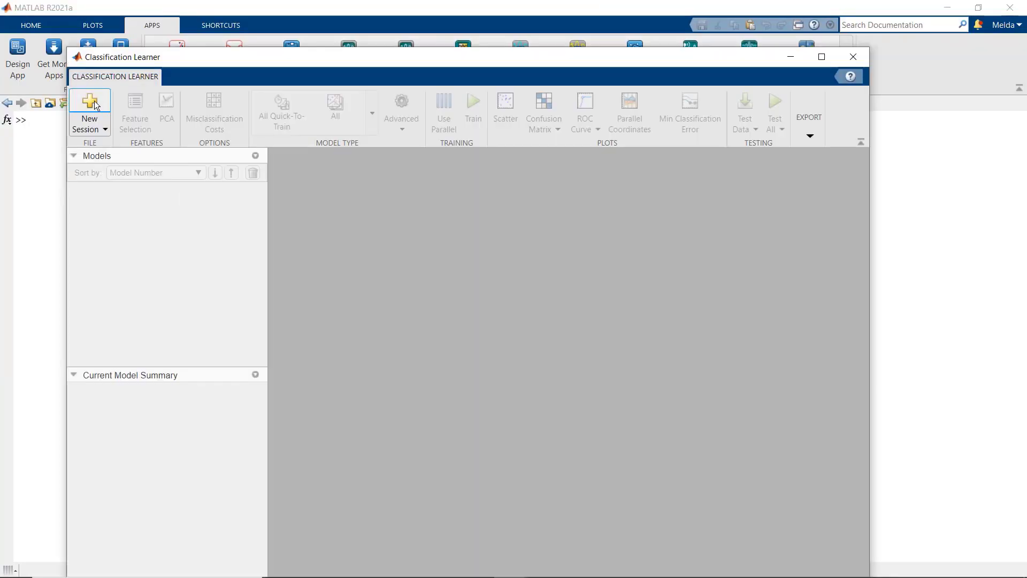
Start a new session from the workspace on trainFeaturesAndLabels (192 rows, 20 predictors, 5-fold CV).
{"action": "left_click", "coordinate": [89, 105]}
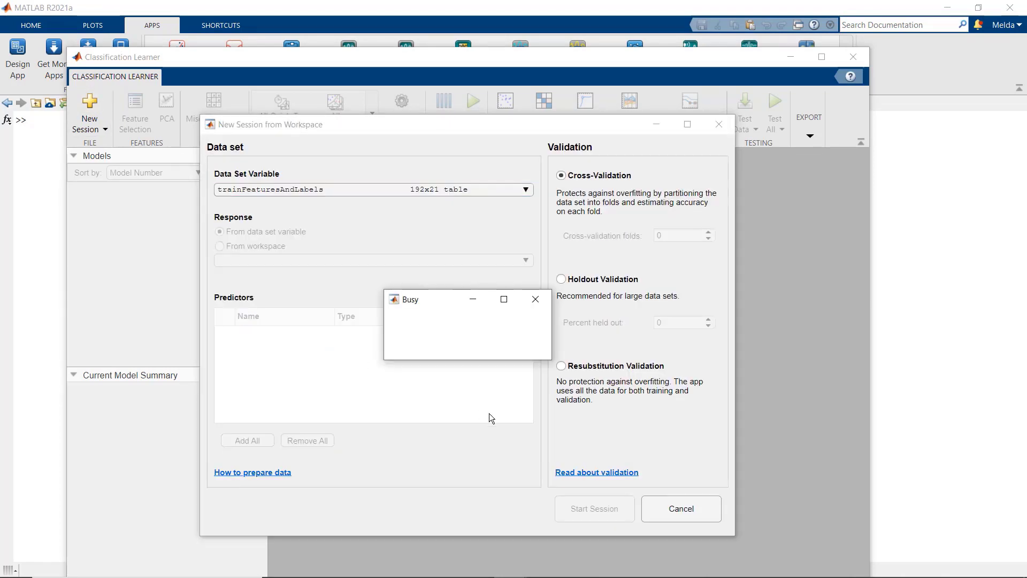
{"action": "left_click", "coordinate": [594, 509]}
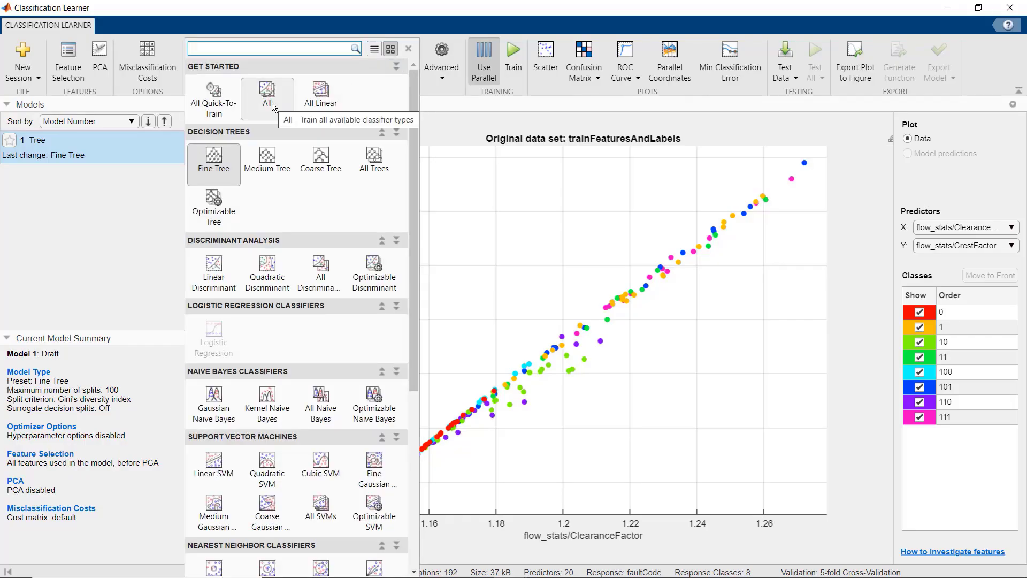
Train all available classifier types on the 20 features.
{"action": "left_click", "coordinate": [267, 94]}
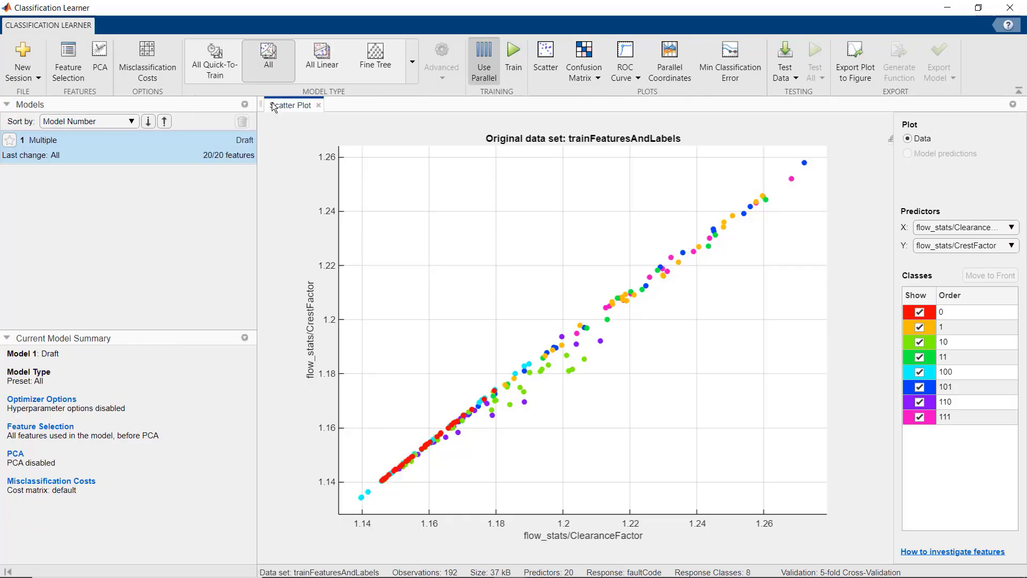
{"action": "left_click", "coordinate": [513, 56]}
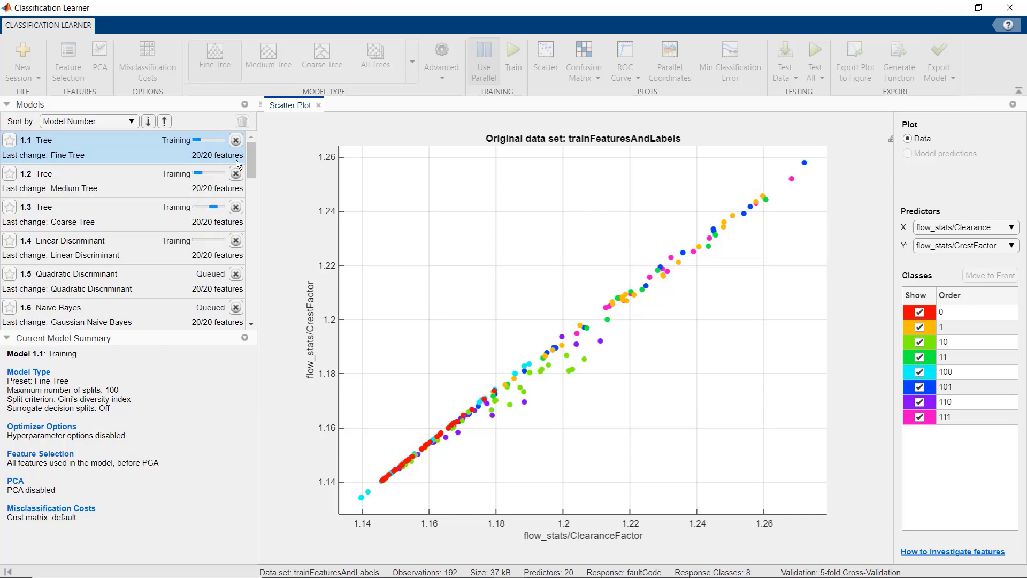
{"action": "mouse_move", "coordinate": [225, 447]}
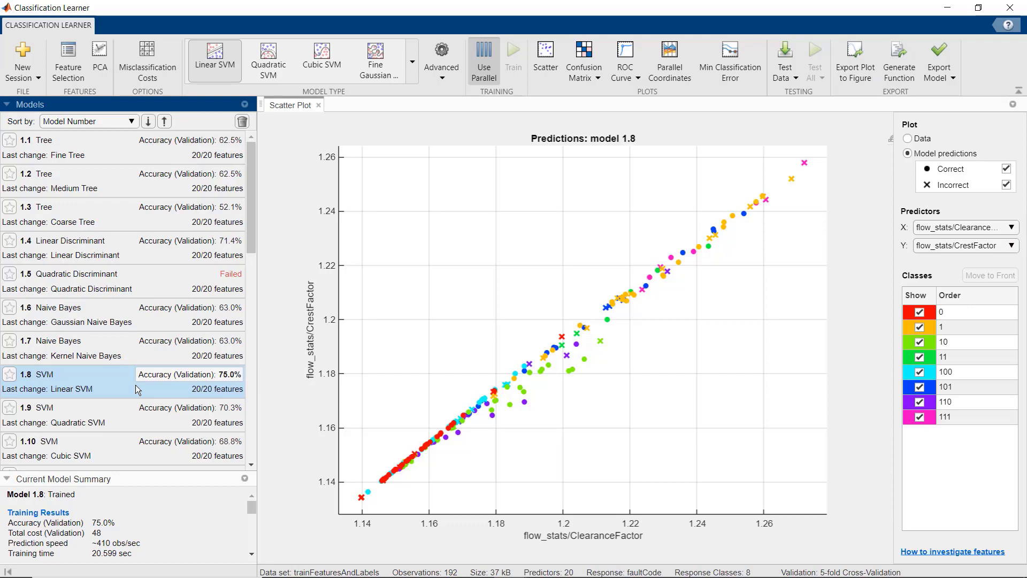
{"action": "mouse_move", "coordinate": [525, 124]}
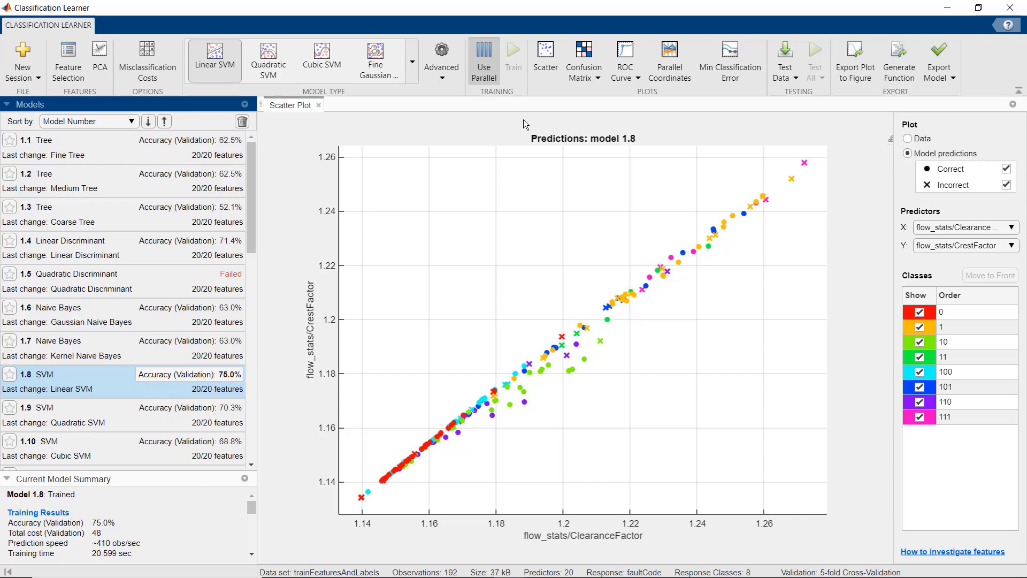
Show the linear SVM's validation confusion matrix as true positive / false negative rates.
{"action": "left_click", "coordinate": [582, 56]}
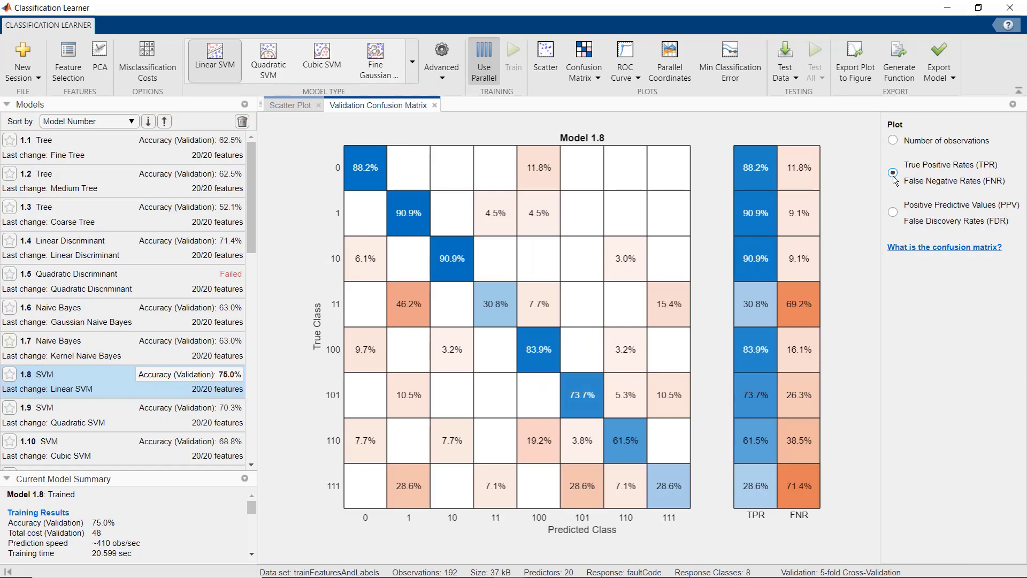
{"action": "left_click", "coordinate": [98, 381]}
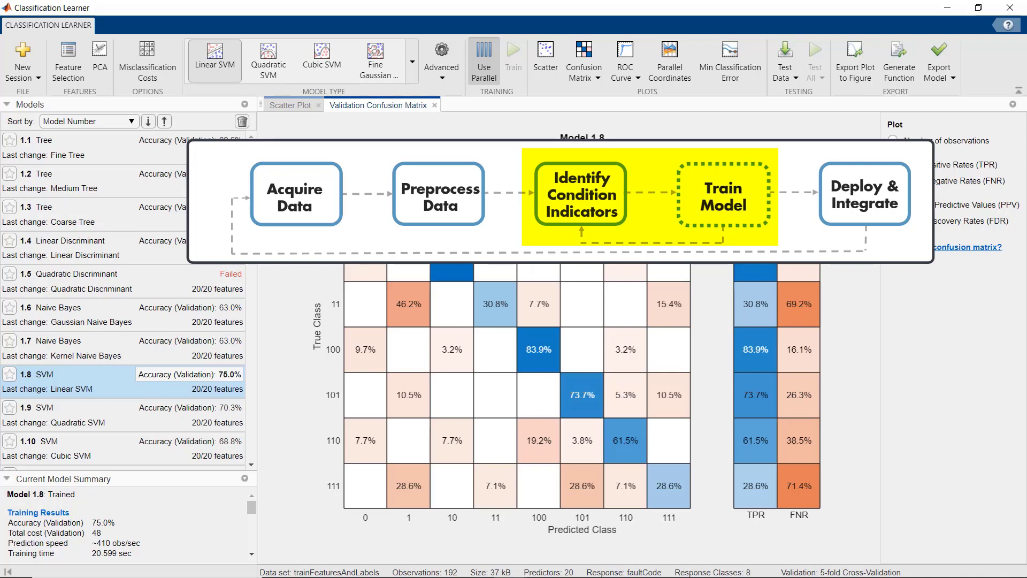
Export the full linear SVM to the workspace as trainedModel.
{"action": "left_click", "coordinate": [939, 58]}
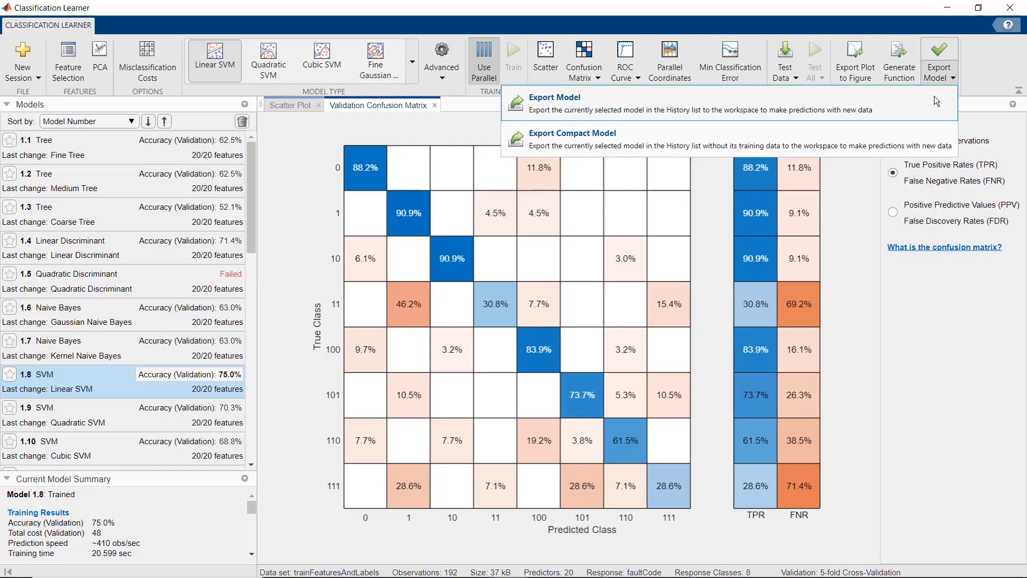
{"action": "left_click", "coordinate": [556, 97]}
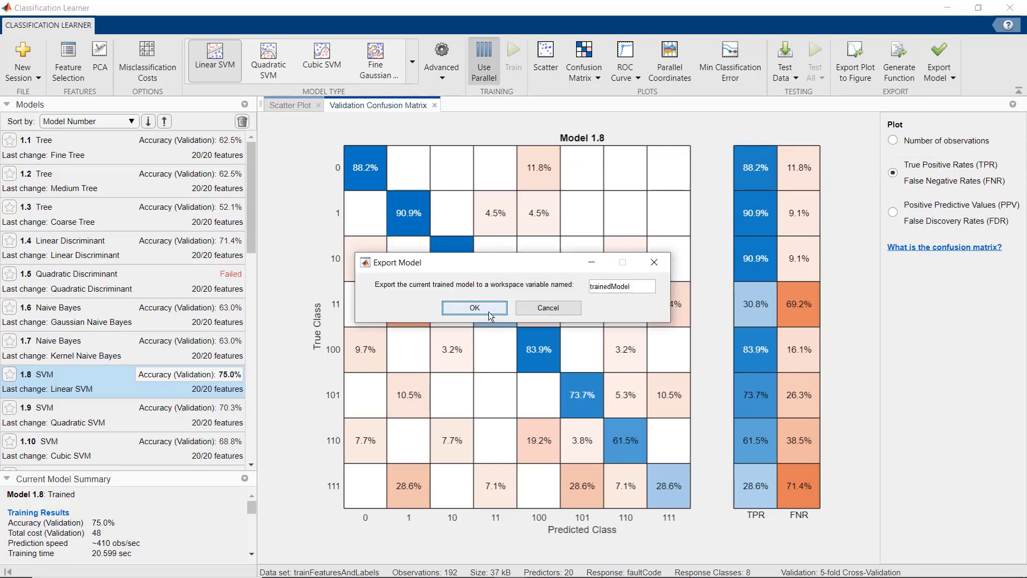
{"action": "left_click", "coordinate": [474, 308]}
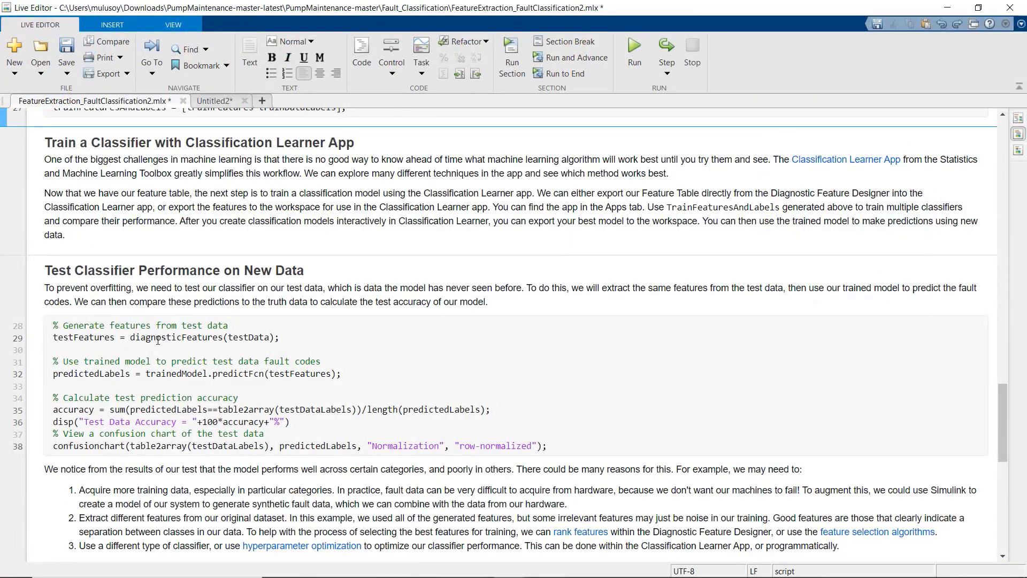
Run the Test Classifier Performance section, yielding 64.58% accuracy and a row-normalized confusion chart.
{"action": "scroll", "scroll_direction": "down", "scroll_amount": 3}
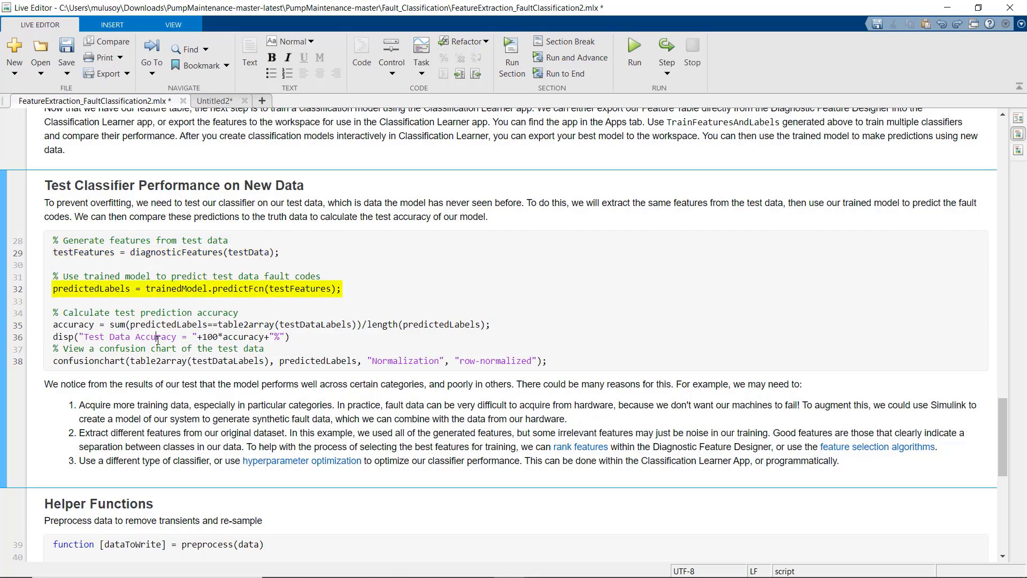
{"action": "left_click", "coordinate": [159, 337]}
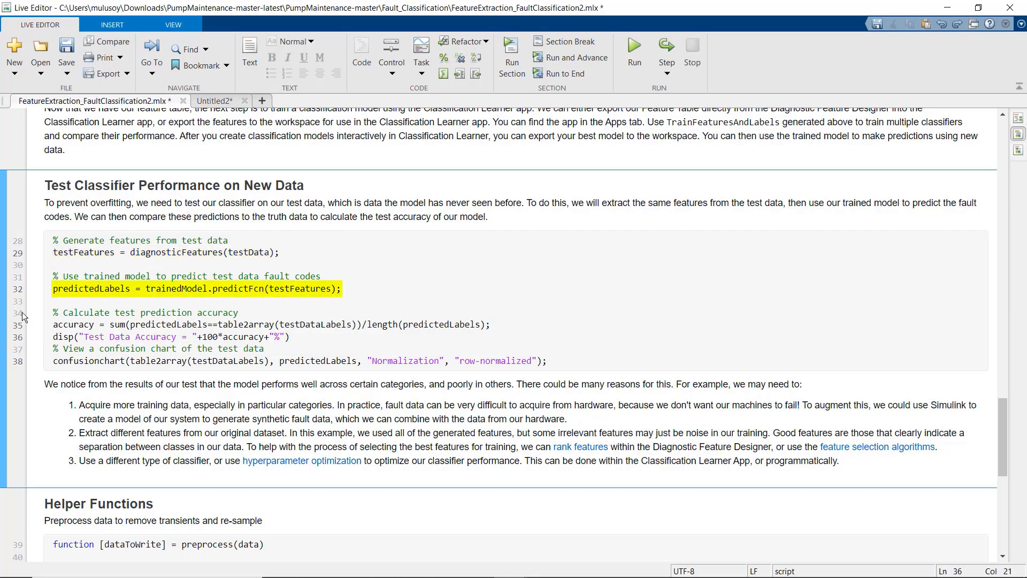
{"action": "left_click", "coordinate": [634, 53]}
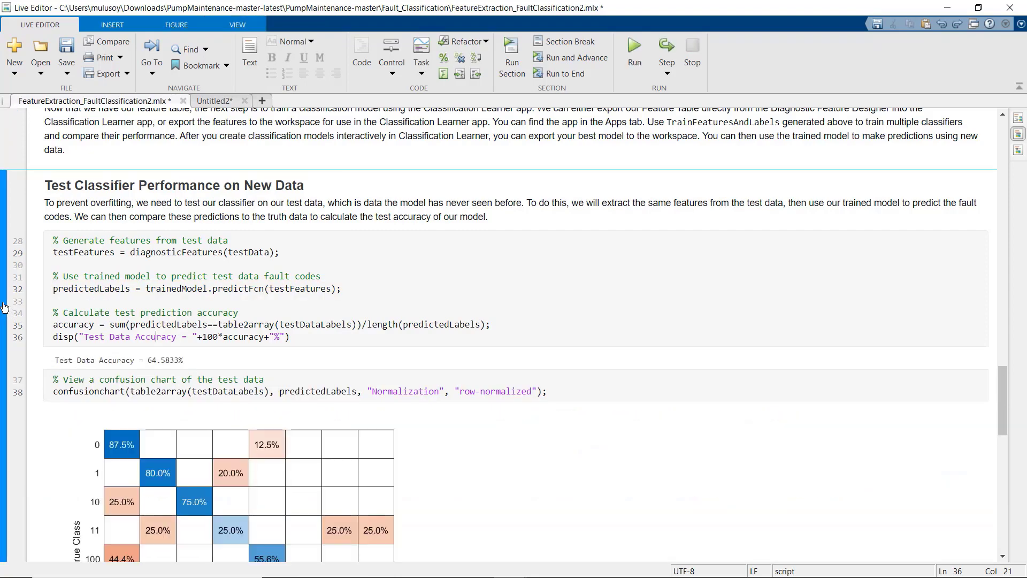
{"action": "mouse_move", "coordinate": [37, 339]}
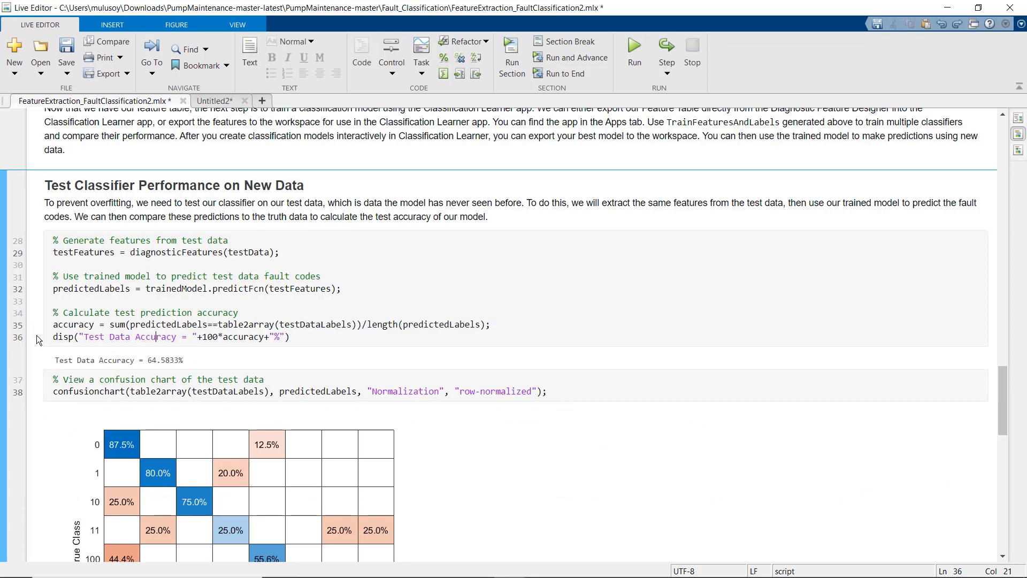